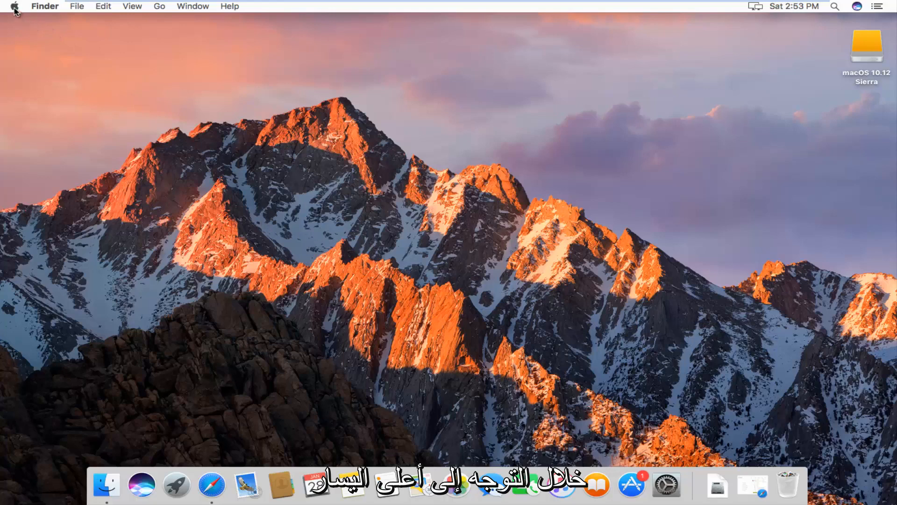
Open the Apple menu from the Finder menu bar.
{"action": "left_click", "coordinate": [17, 6]}
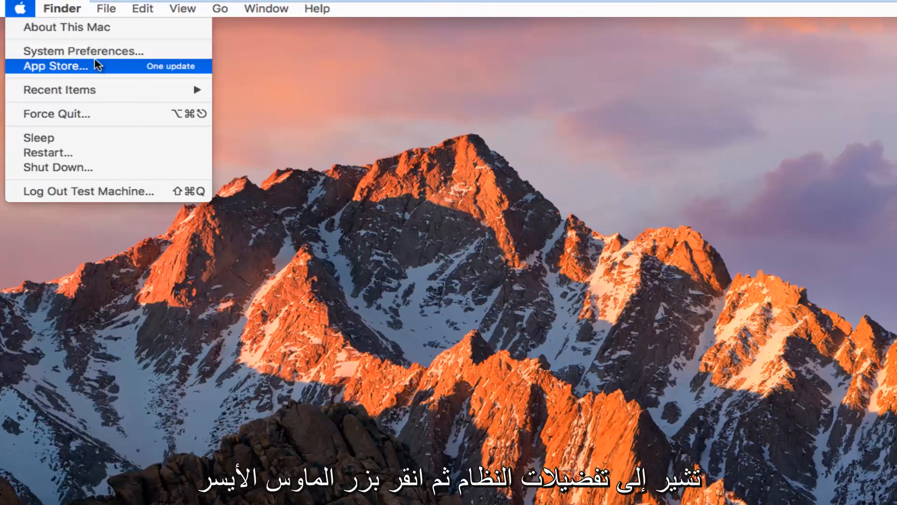
{"action": "mouse_move", "coordinate": [82, 51]}
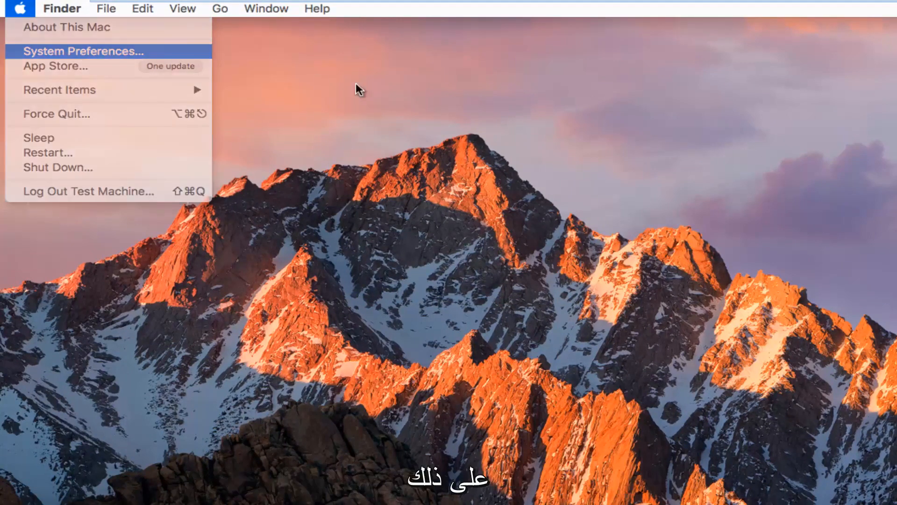
Launch System Preferences and go to the Users & Groups pane.
{"action": "left_click", "coordinate": [82, 52]}
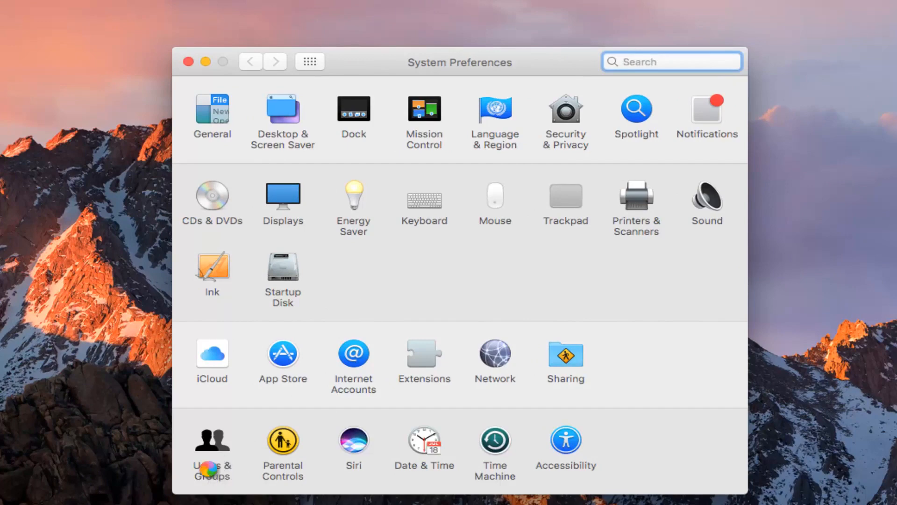
{"action": "left_click", "coordinate": [210, 445]}
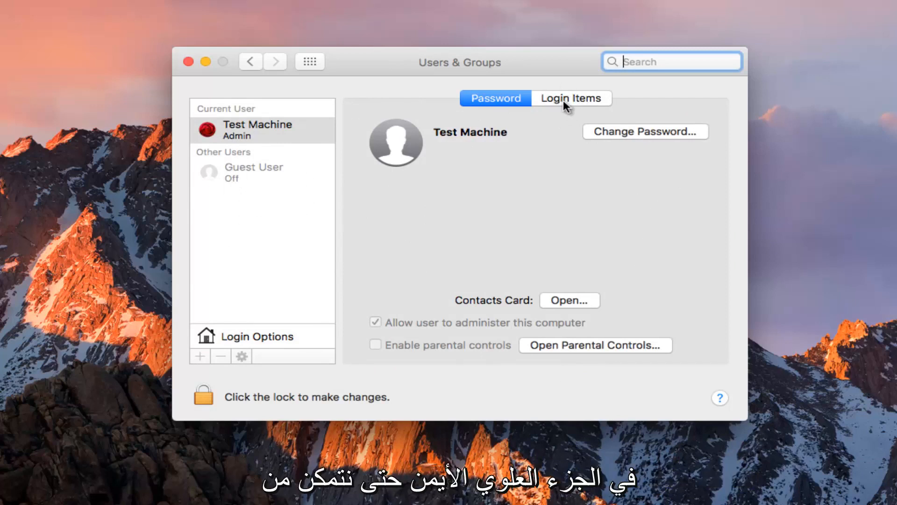
Switch Users & Groups to the Login Items list showing iTunesHelper.
{"action": "left_click", "coordinate": [571, 98]}
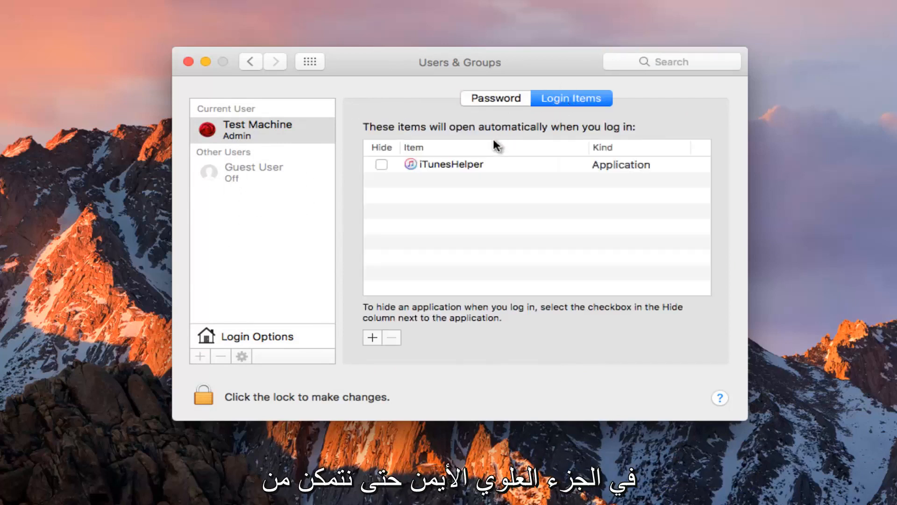
{"action": "mouse_move", "coordinate": [438, 135]}
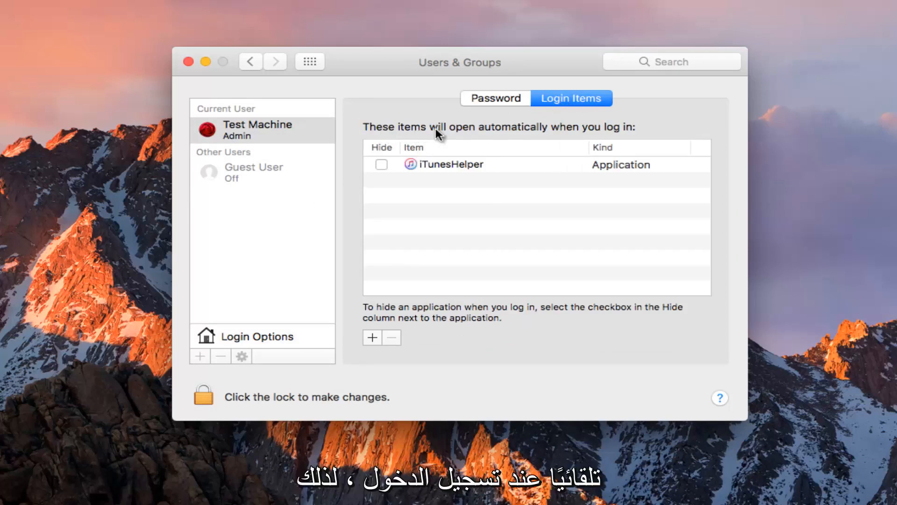
{"action": "mouse_move", "coordinate": [442, 172]}
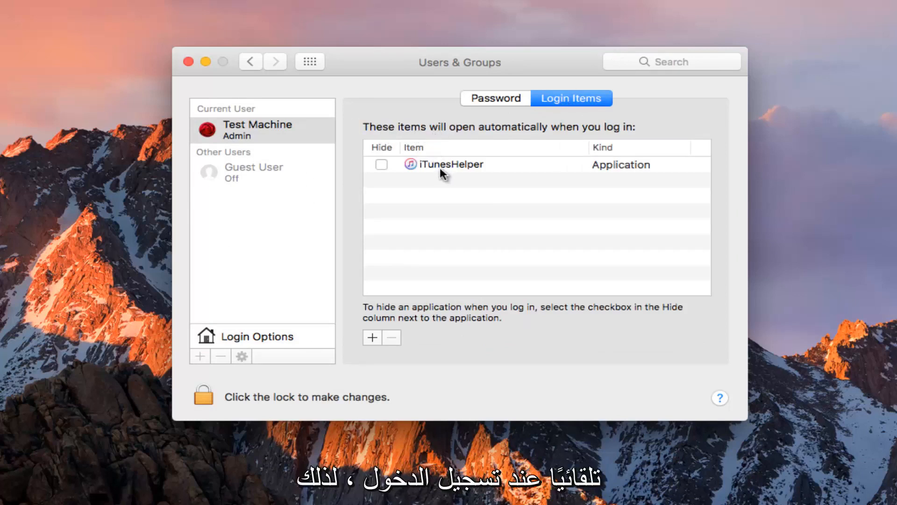
{"action": "mouse_move", "coordinate": [477, 222]}
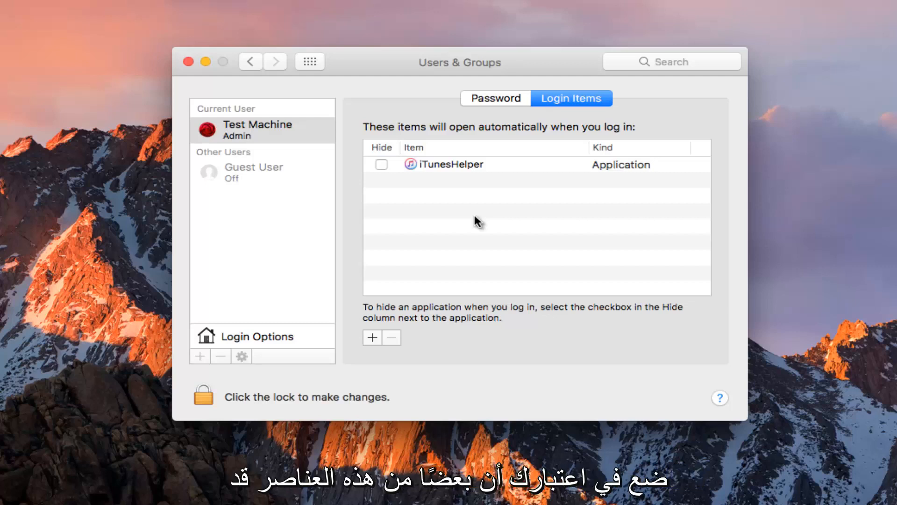
{"action": "mouse_move", "coordinate": [468, 224]}
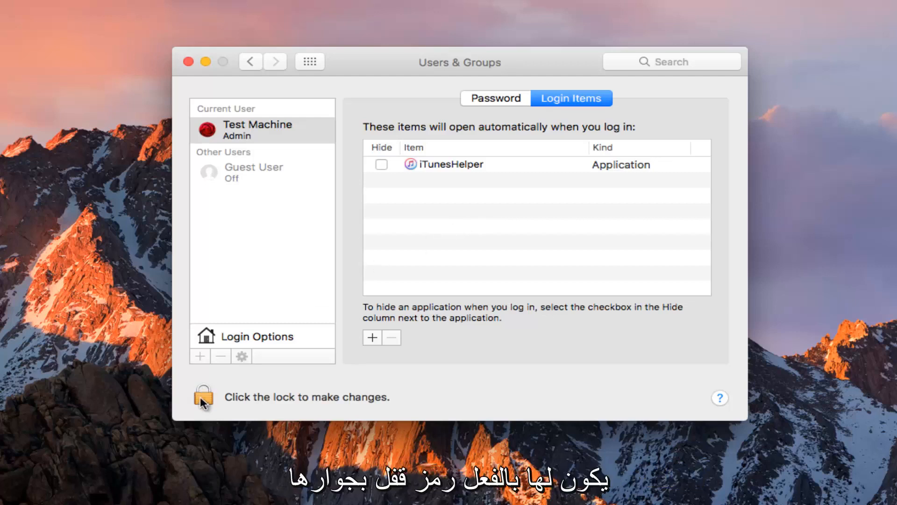
{"action": "mouse_move", "coordinate": [442, 170]}
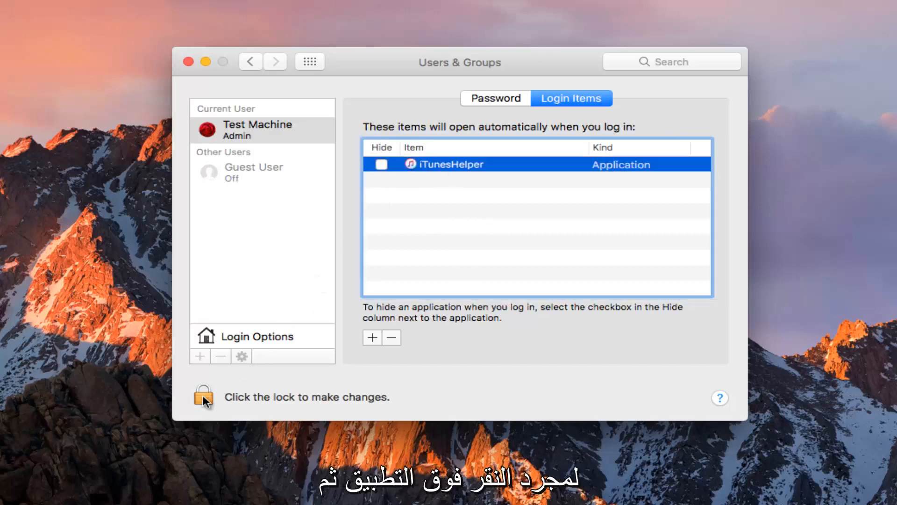
Unlock Users & Groups with the admin password and select iTunesHelper.
{"action": "left_click", "coordinate": [203, 397]}
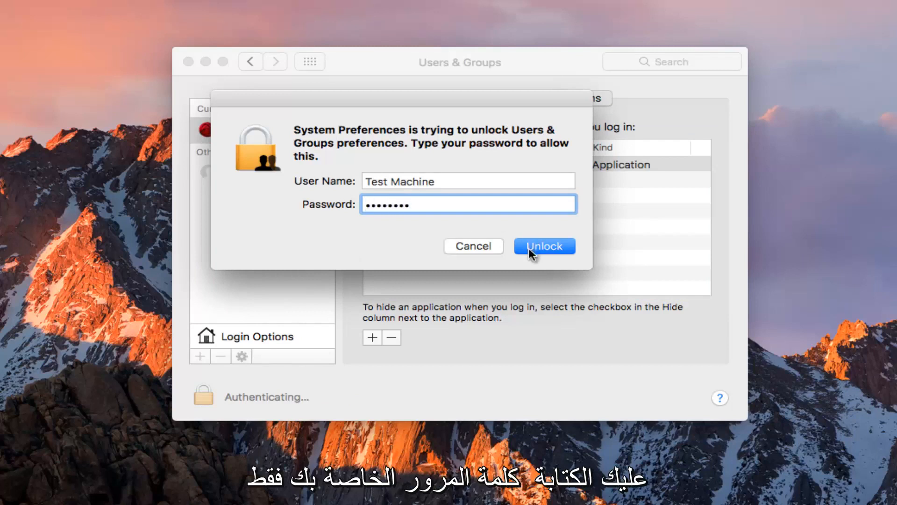
{"action": "left_click", "coordinate": [544, 245]}
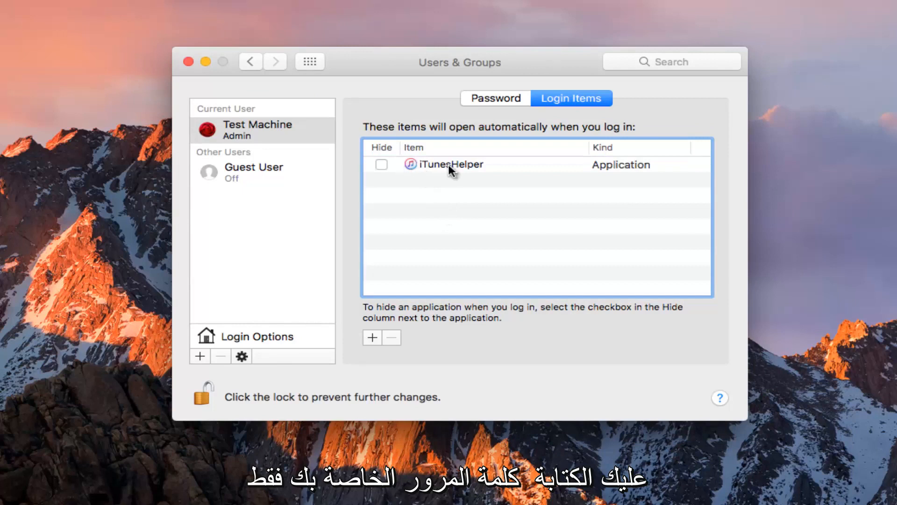
{"action": "left_click", "coordinate": [450, 164]}
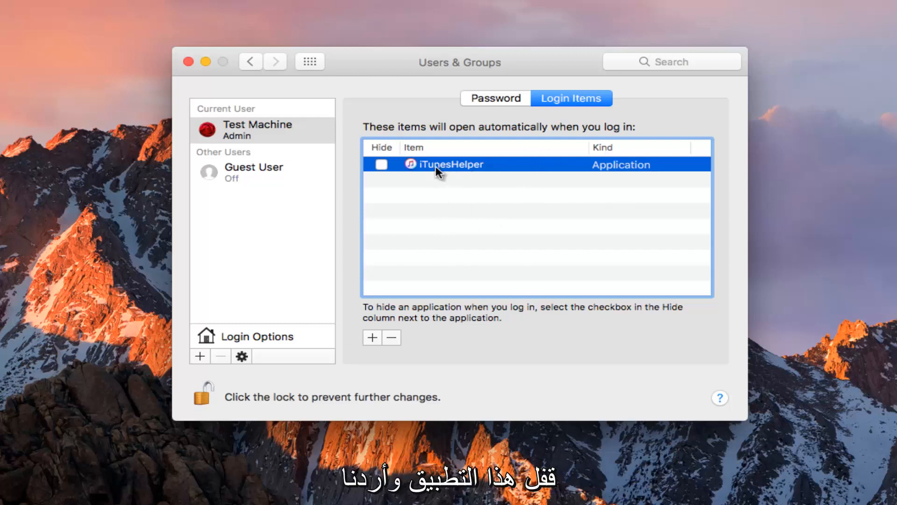
{"action": "mouse_move", "coordinate": [430, 173]}
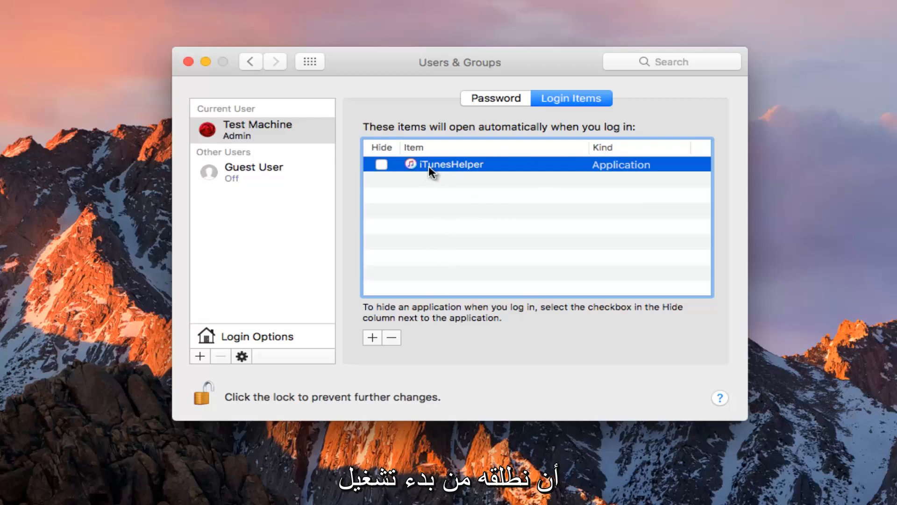
Tick Hide for iTunesHelper and close the System Preferences window.
{"action": "left_click", "coordinate": [380, 164]}
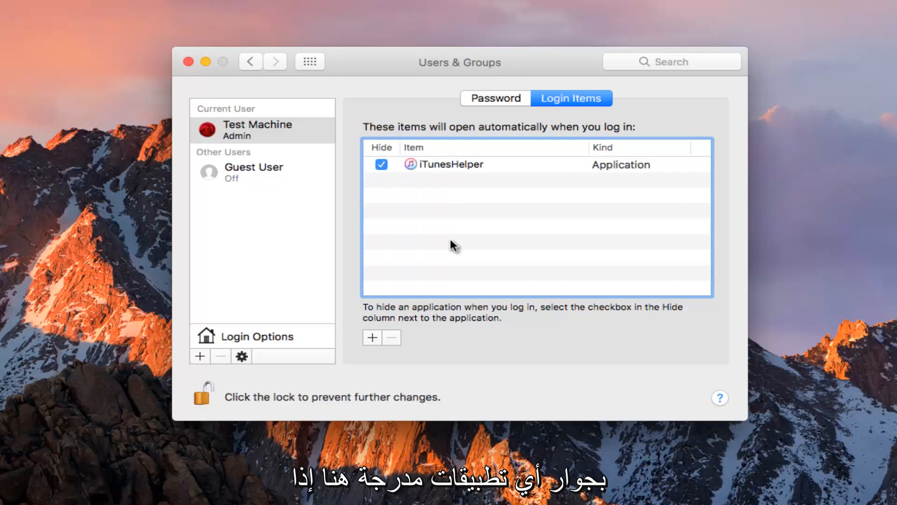
{"action": "mouse_move", "coordinate": [668, 146]}
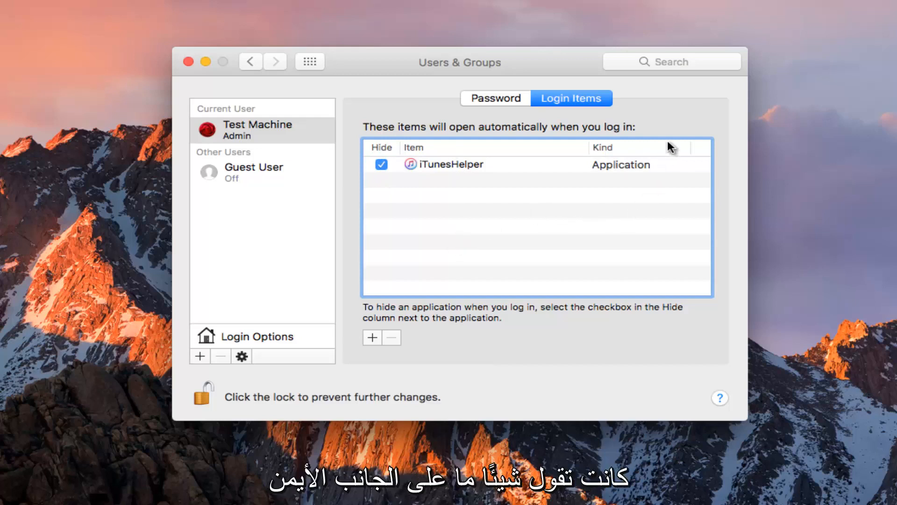
{"action": "mouse_move", "coordinate": [686, 273]}
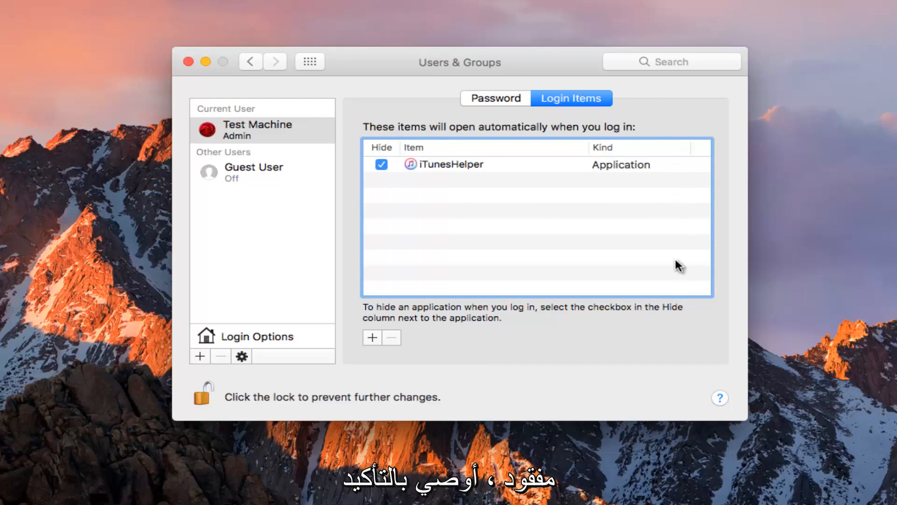
{"action": "mouse_move", "coordinate": [584, 217]}
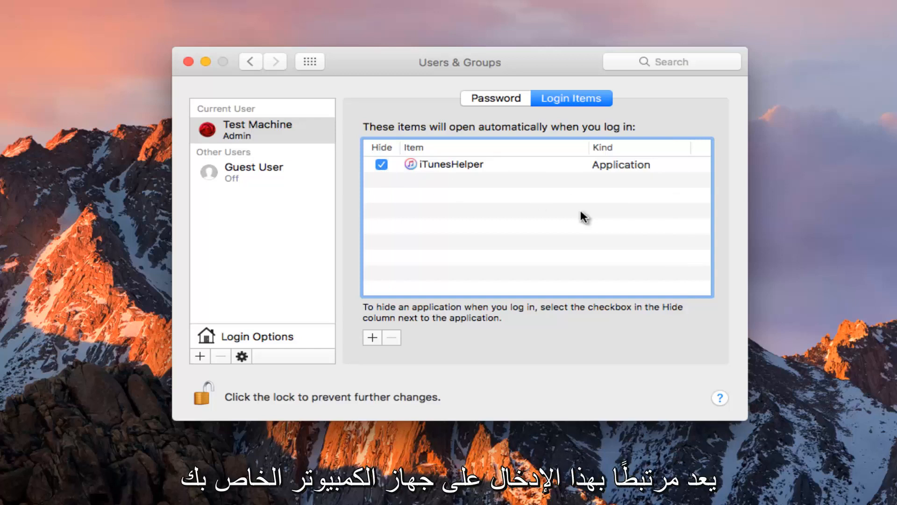
{"action": "mouse_move", "coordinate": [547, 241]}
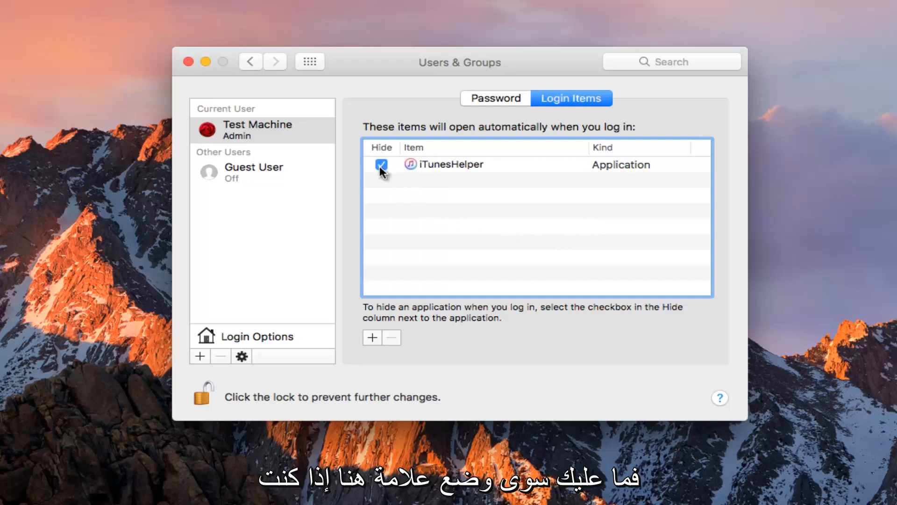
{"action": "mouse_move", "coordinate": [372, 151]}
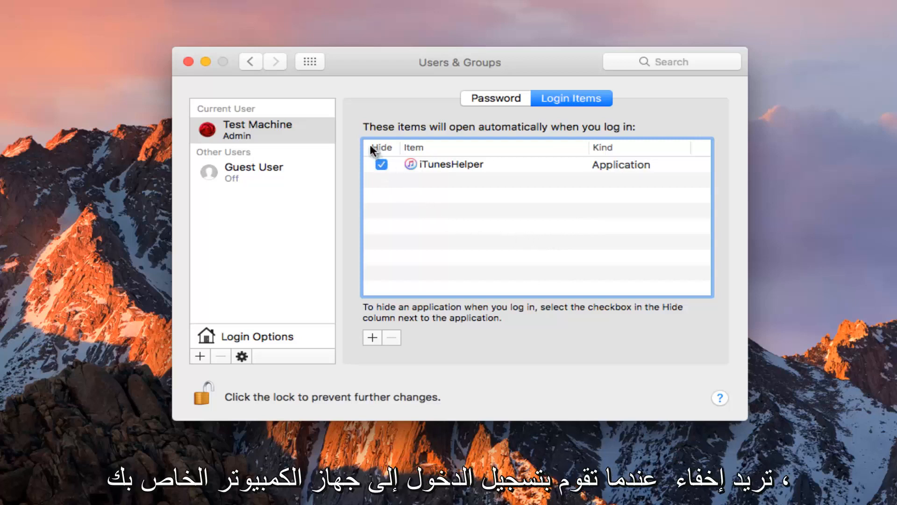
{"action": "mouse_move", "coordinate": [394, 206]}
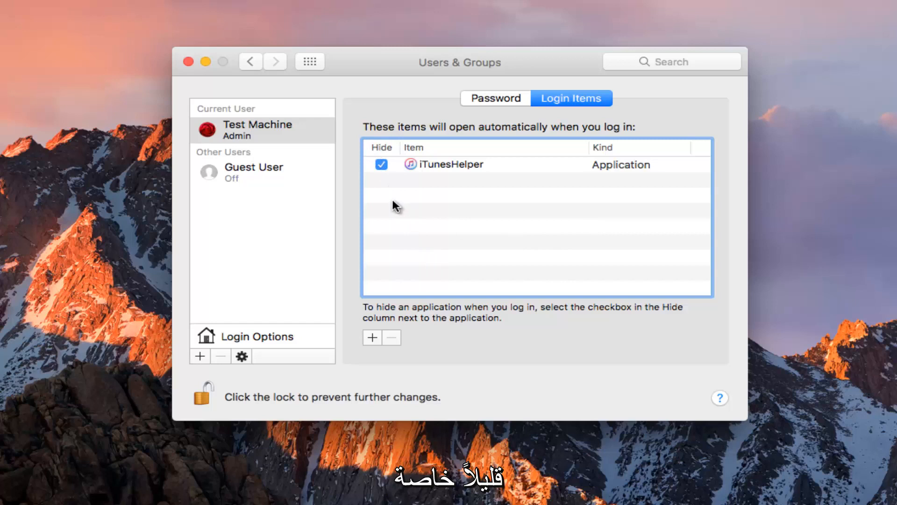
{"action": "mouse_move", "coordinate": [449, 204]}
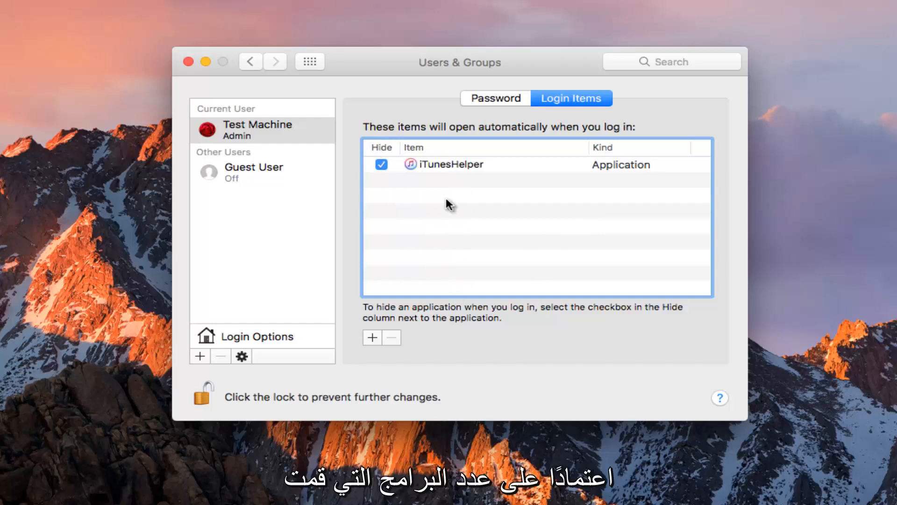
{"action": "mouse_move", "coordinate": [443, 325]}
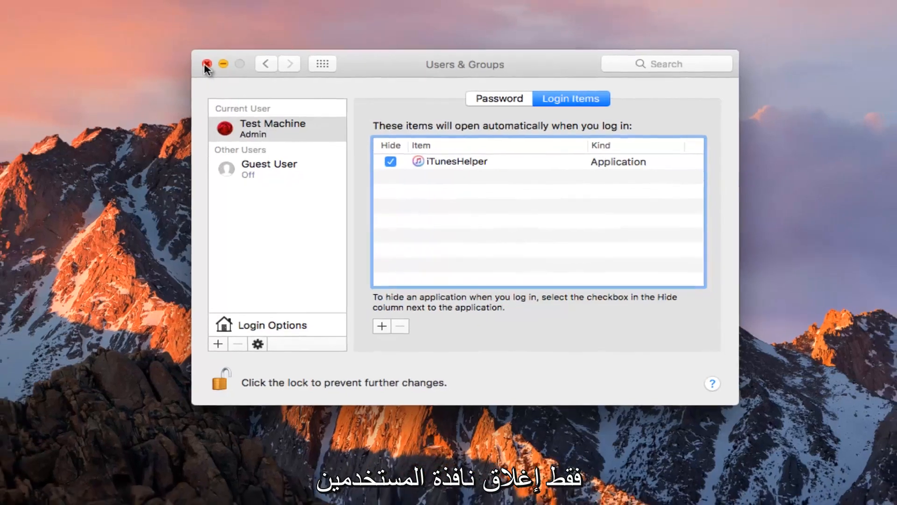
{"action": "left_click", "coordinate": [207, 64]}
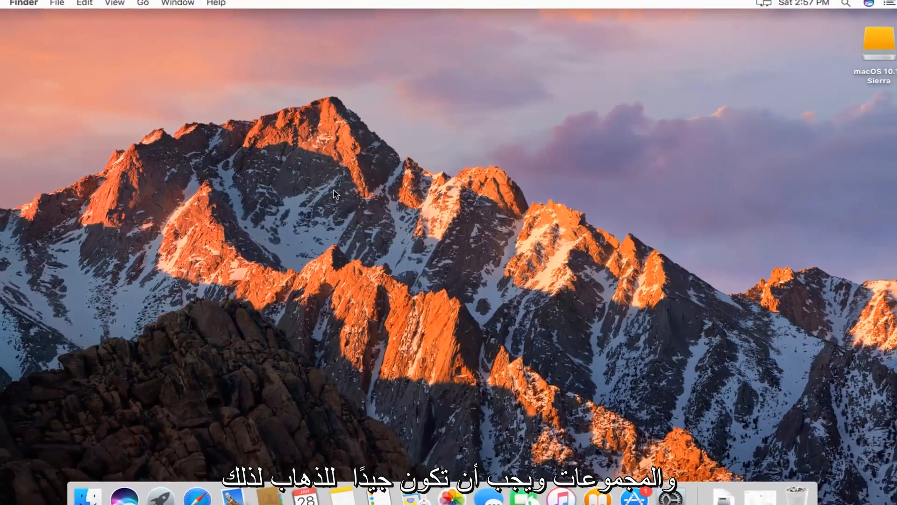